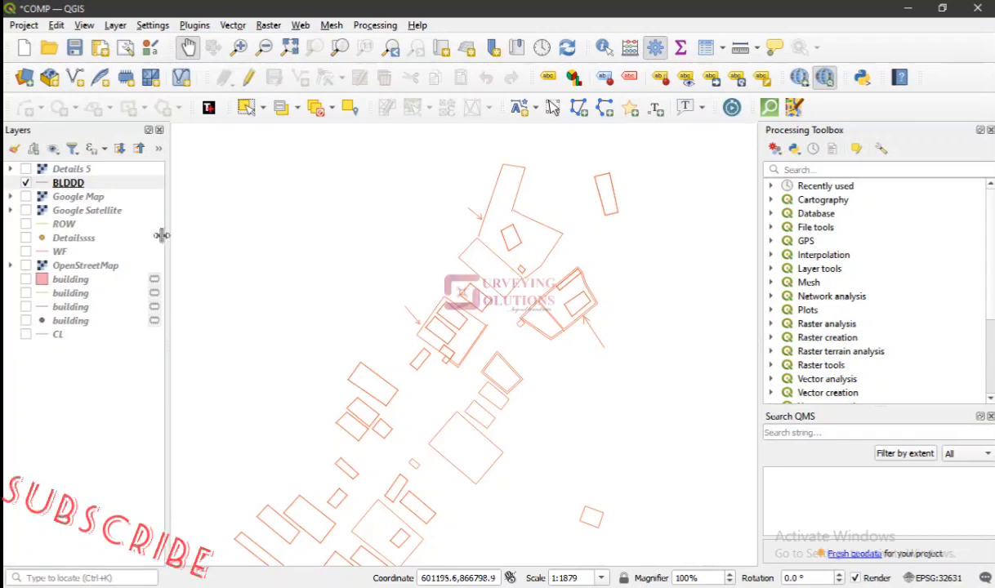
- Select the BLDDD layer and choose Export Map to PDF from the Project menu
{"action": "left_click", "coordinate": [68, 182]}
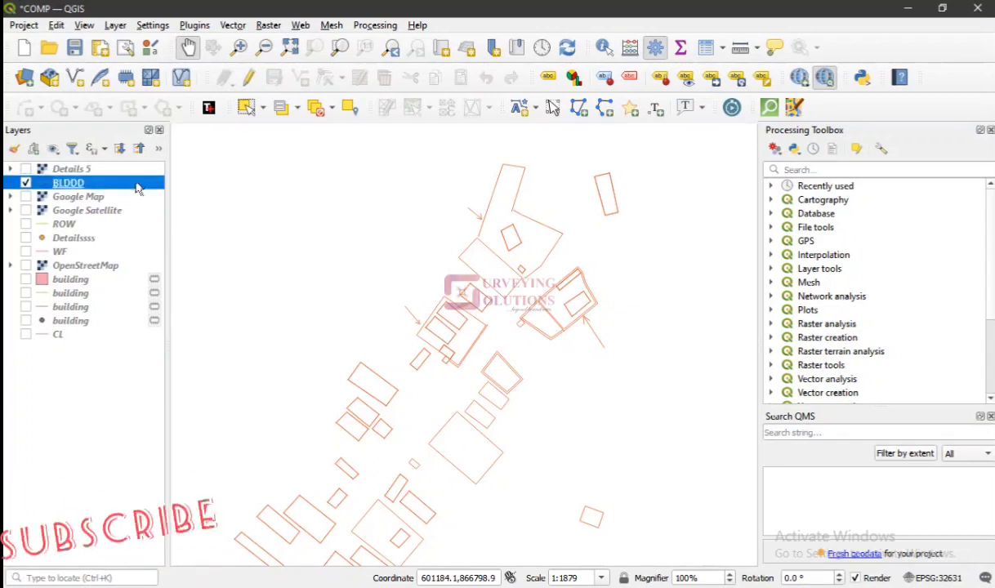
{"action": "mouse_move", "coordinate": [490, 253]}
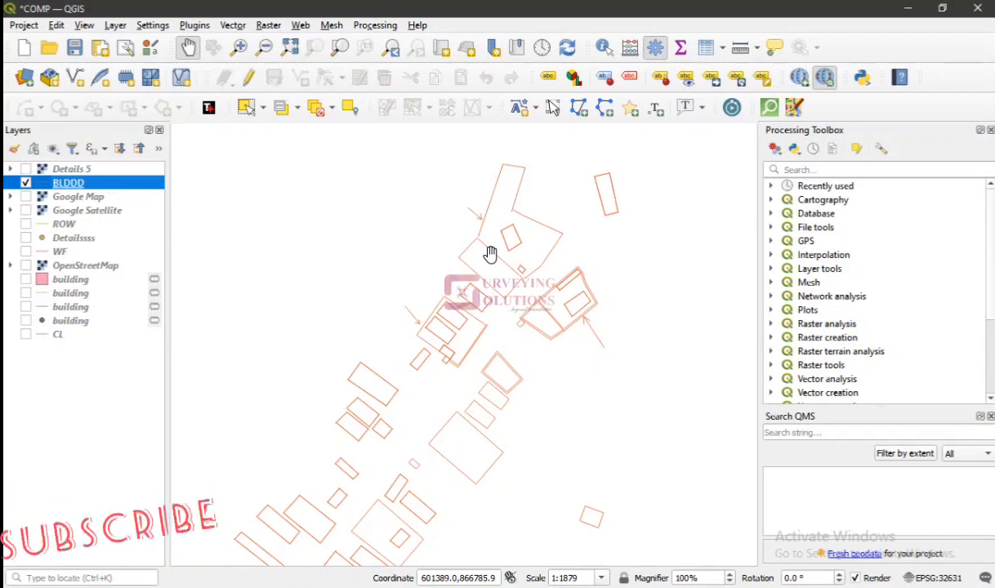
{"action": "mouse_move", "coordinate": [241, 332]}
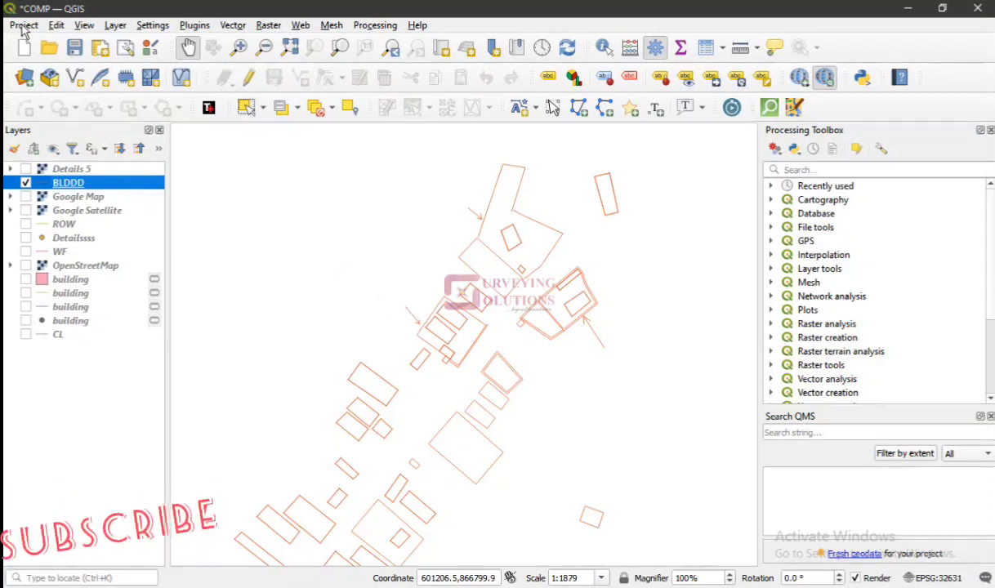
{"action": "left_click", "coordinate": [24, 25]}
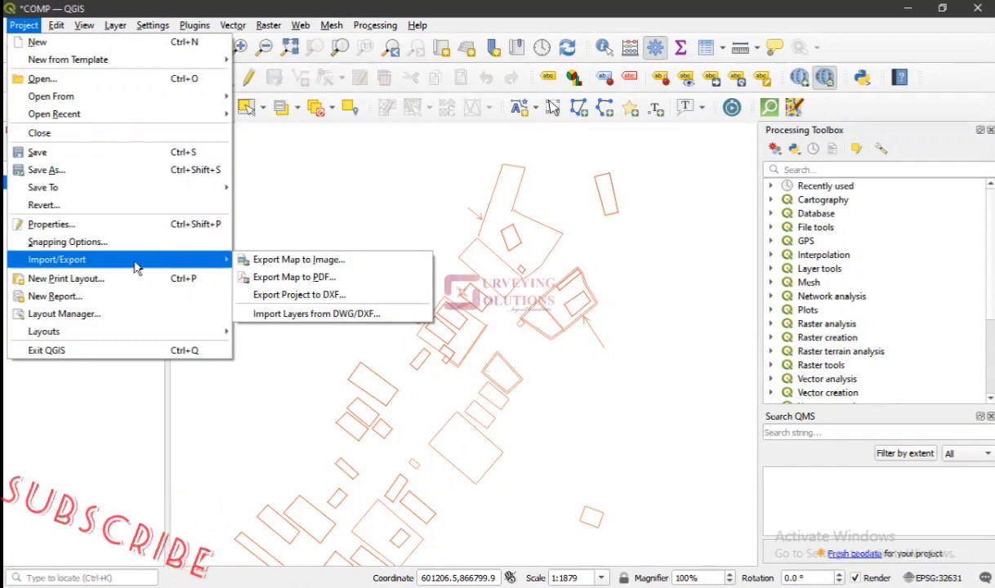
{"action": "mouse_move", "coordinate": [293, 277]}
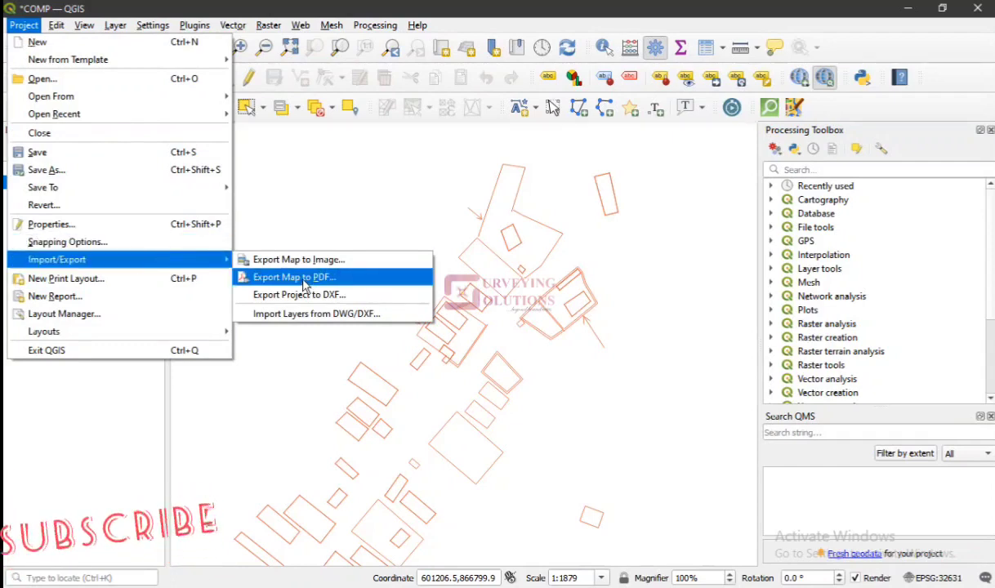
{"action": "left_click", "coordinate": [295, 276]}
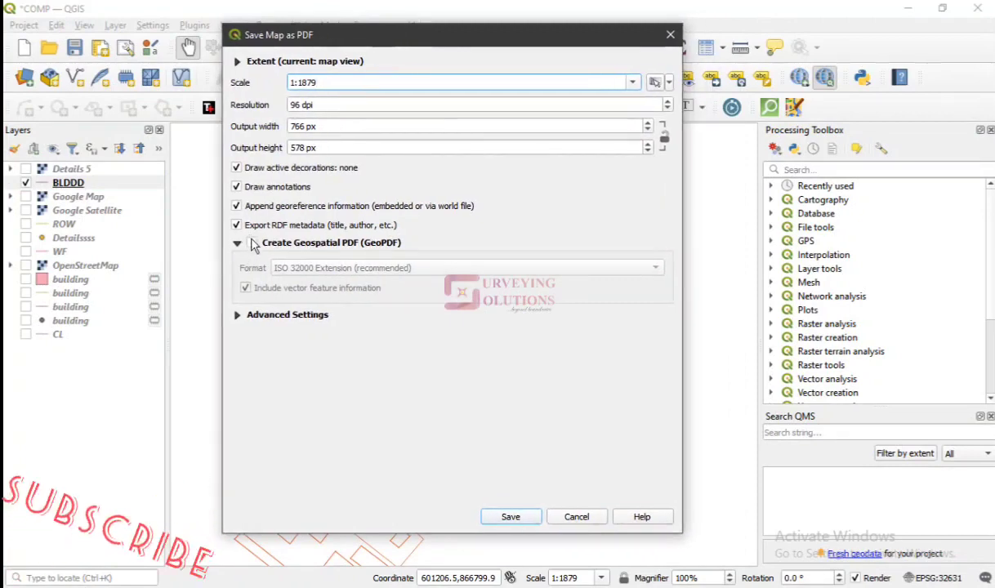
- Enable Create Geospatial PDF (GeoPDF) in the Save Map as PDF dialog
{"action": "left_click", "coordinate": [237, 242]}
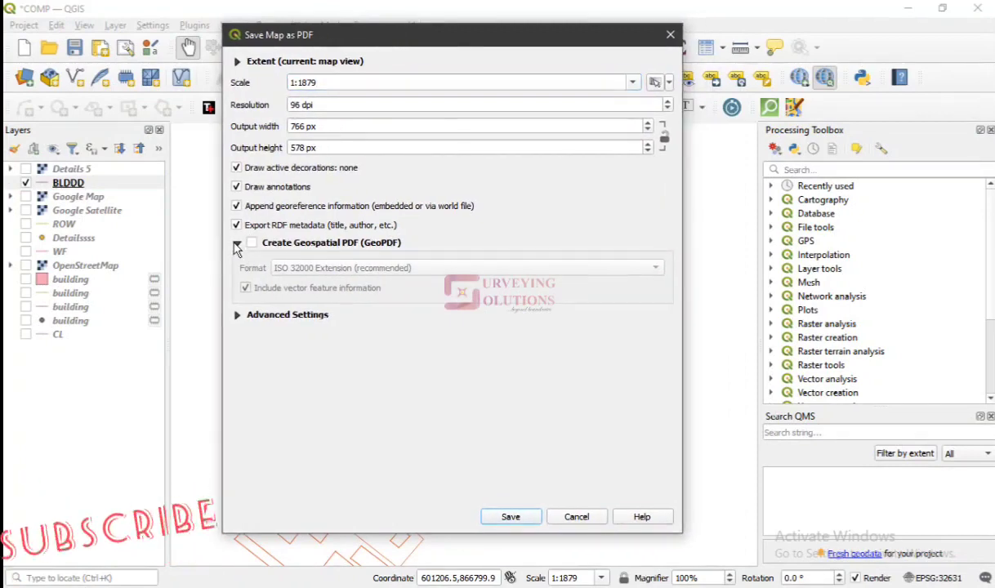
{"action": "left_click", "coordinate": [251, 243]}
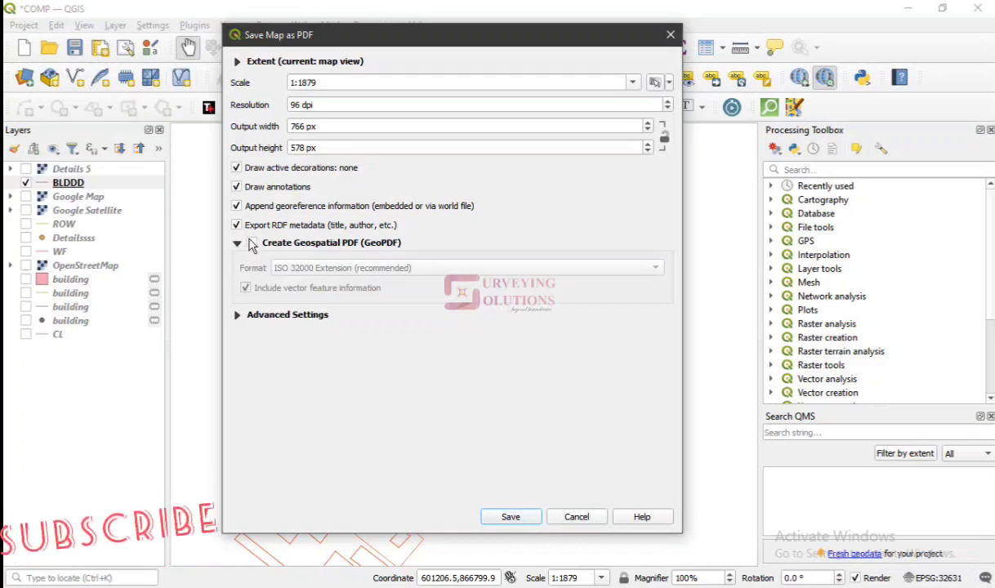
{"action": "left_click", "coordinate": [237, 243]}
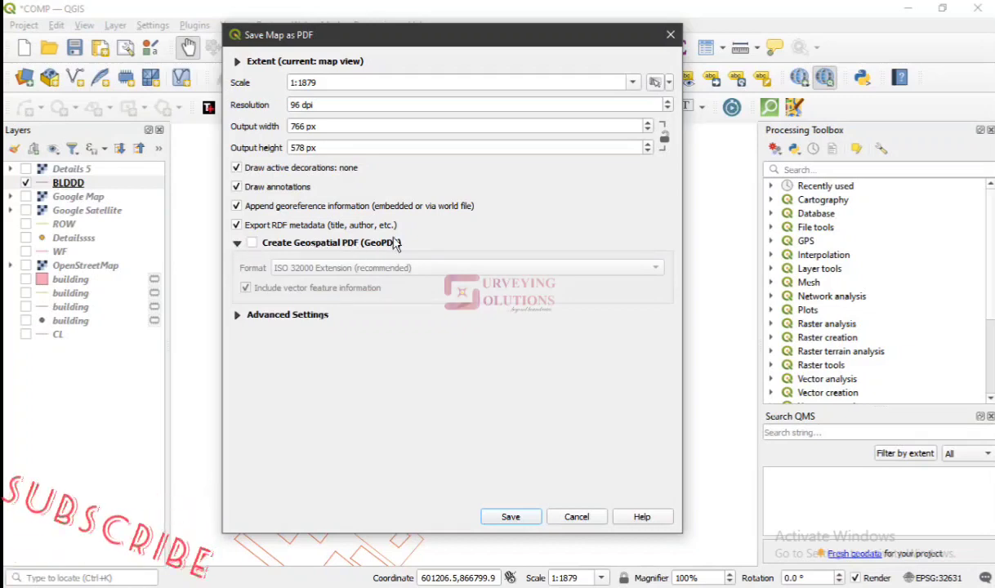
{"action": "left_click", "coordinate": [236, 243]}
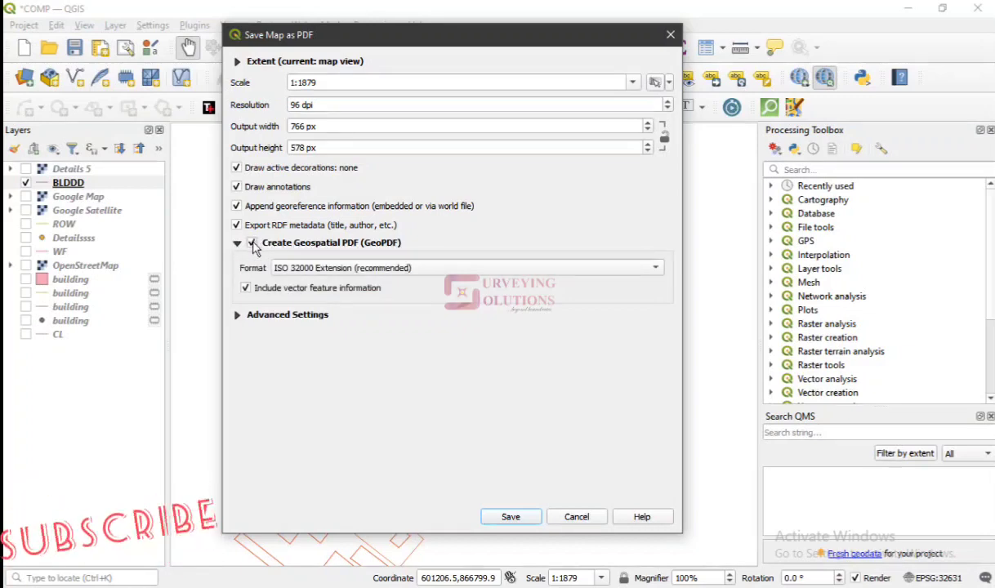
{"action": "left_click", "coordinate": [246, 242]}
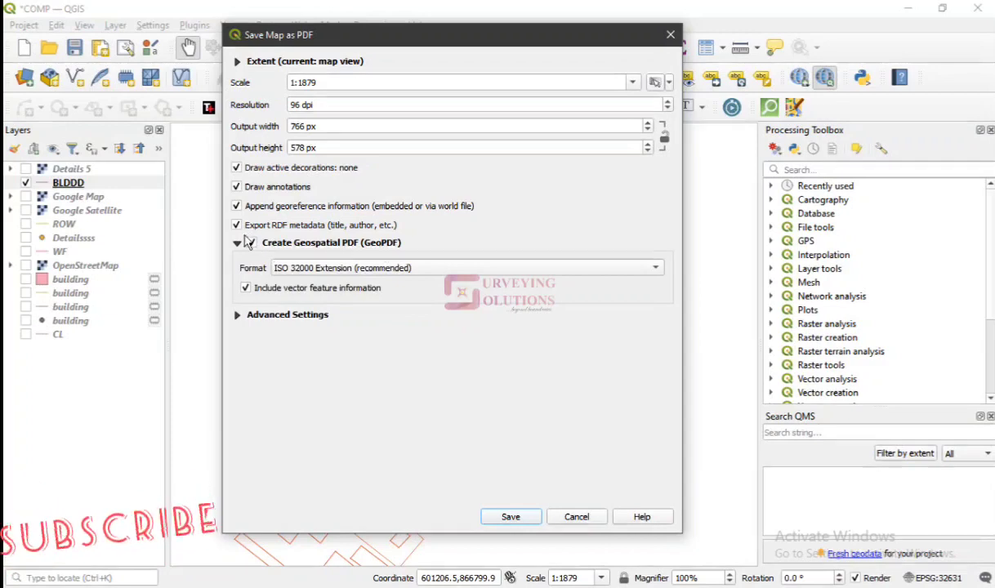
{"action": "left_click", "coordinate": [251, 243]}
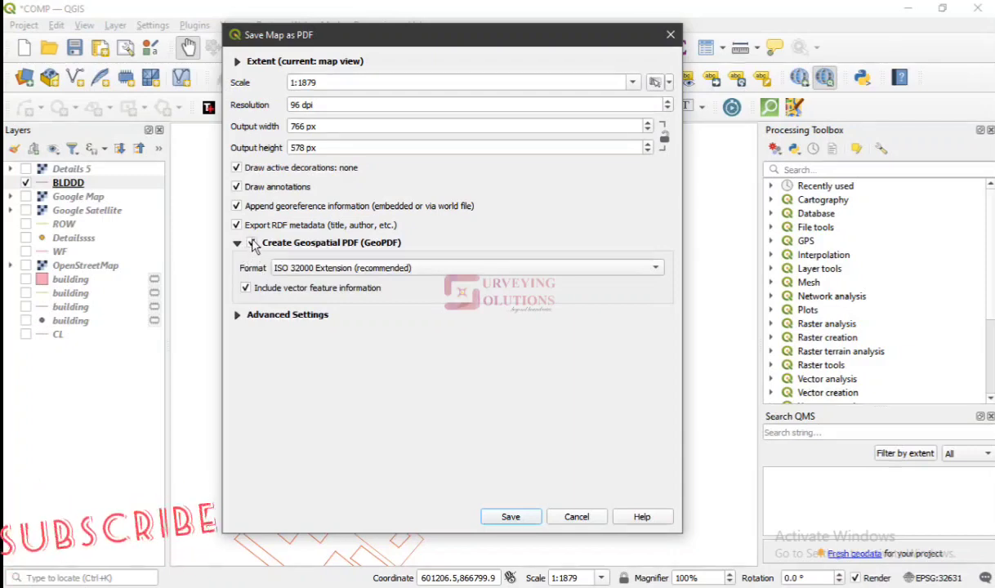
- Set the export resolution to 150 dpi and proceed to saving
{"action": "left_click", "coordinate": [250, 242]}
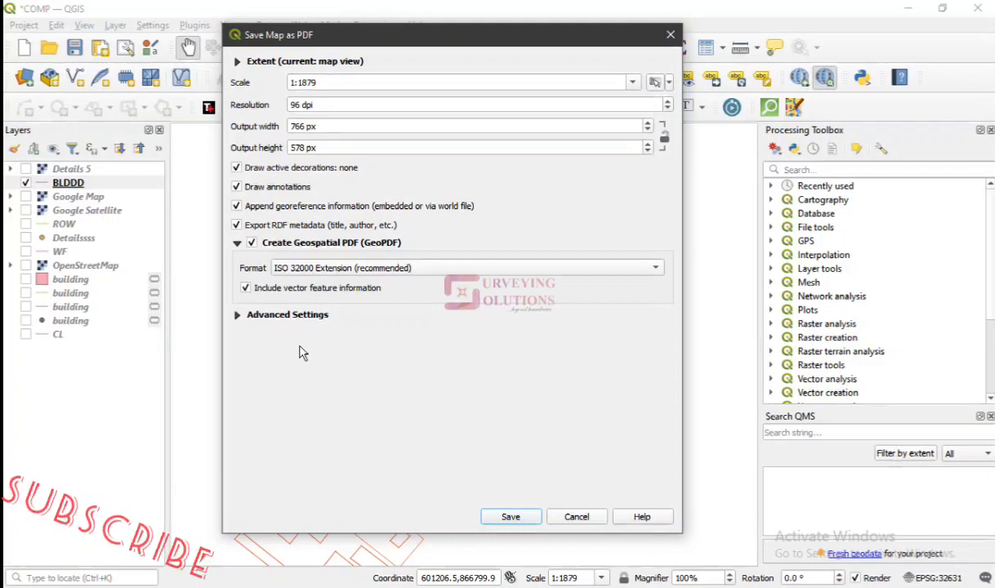
{"action": "mouse_move", "coordinate": [307, 362]}
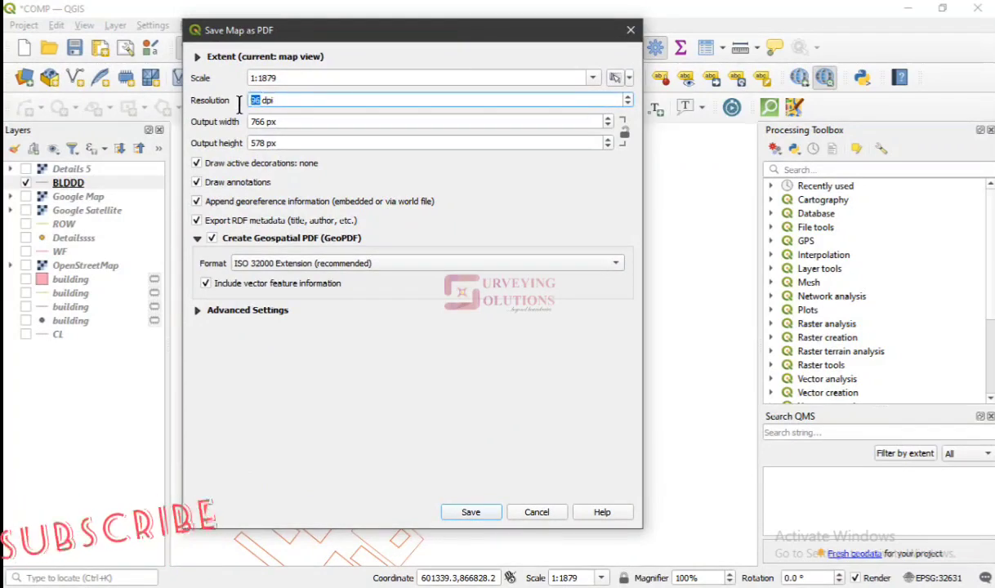
{"action": "type", "text": "150"}
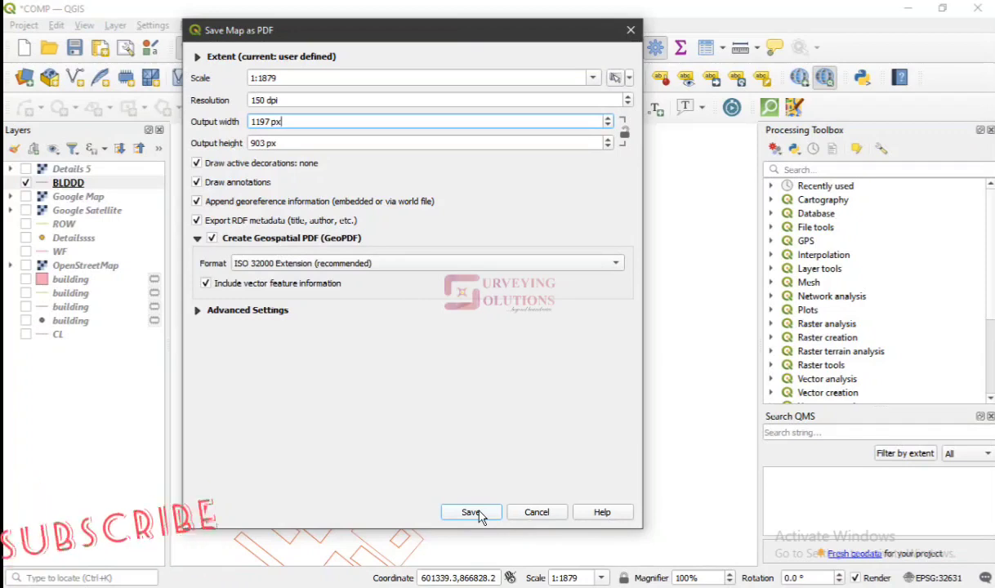
{"action": "left_click", "coordinate": [470, 512]}
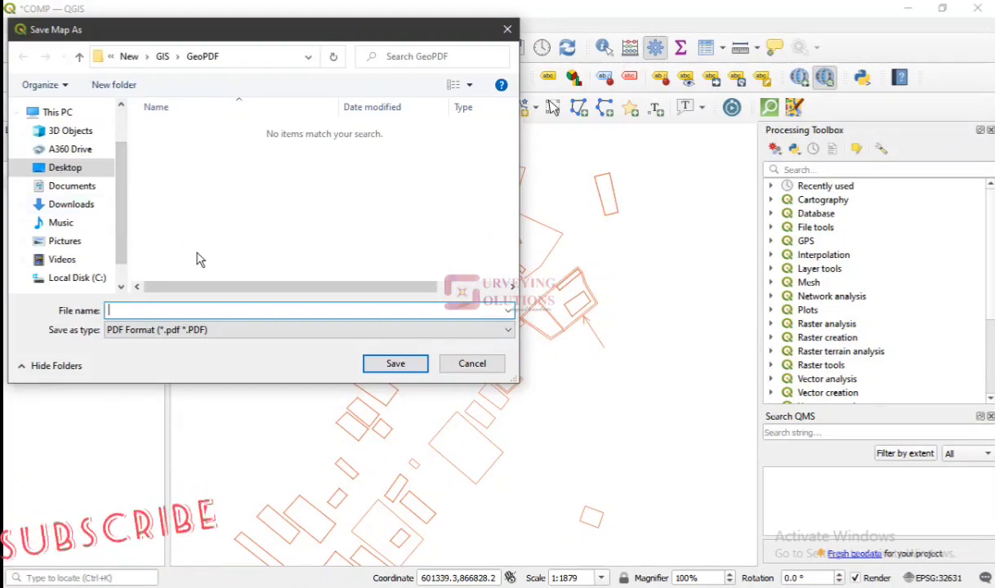
- Name the export file 'Testtttt' in the GeoPDF folder with PDF as the save type
{"action": "type", "text": "T"}
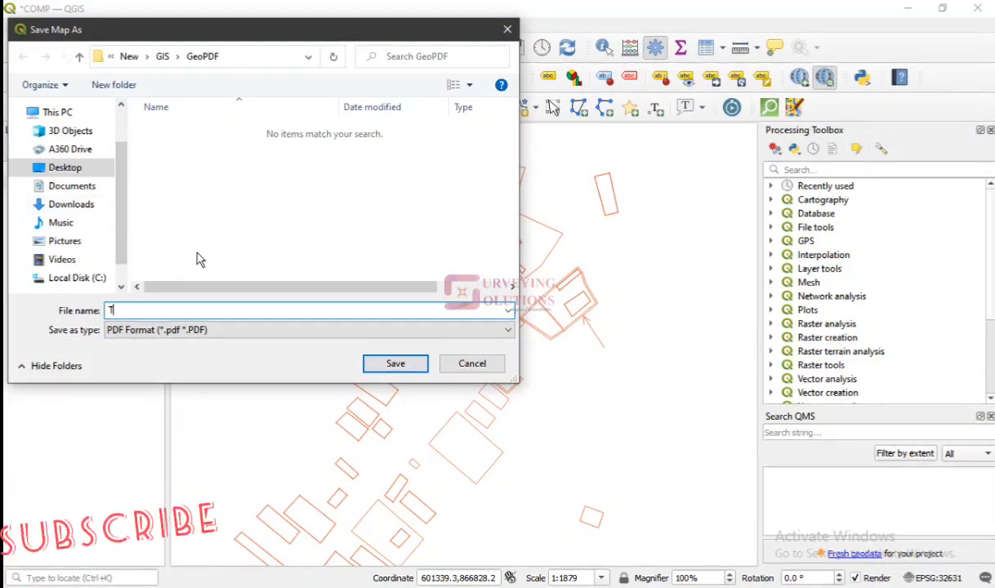
{"action": "type", "text": "esttt"}
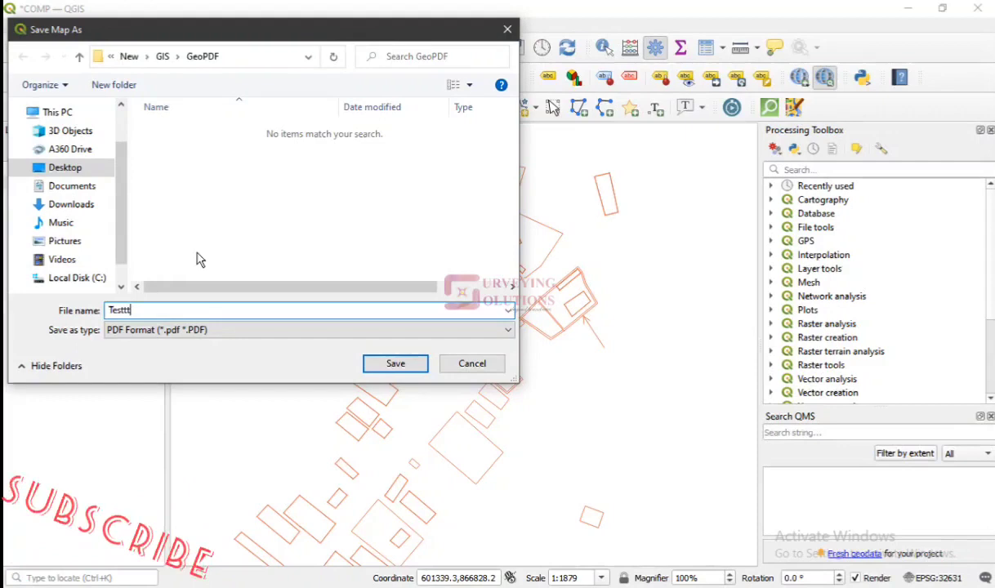
{"action": "type", "text": "tt"}
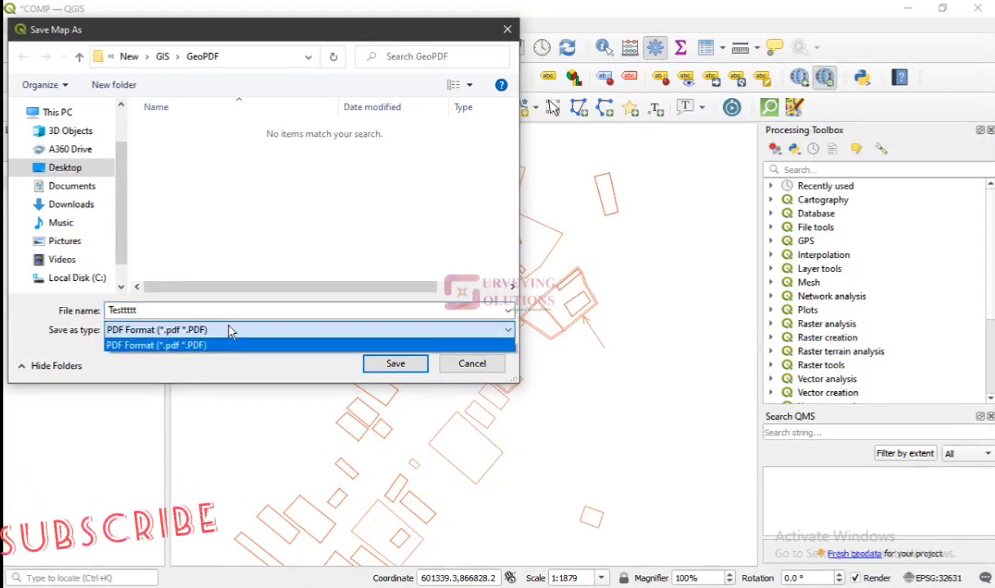
{"action": "left_click", "coordinate": [156, 344]}
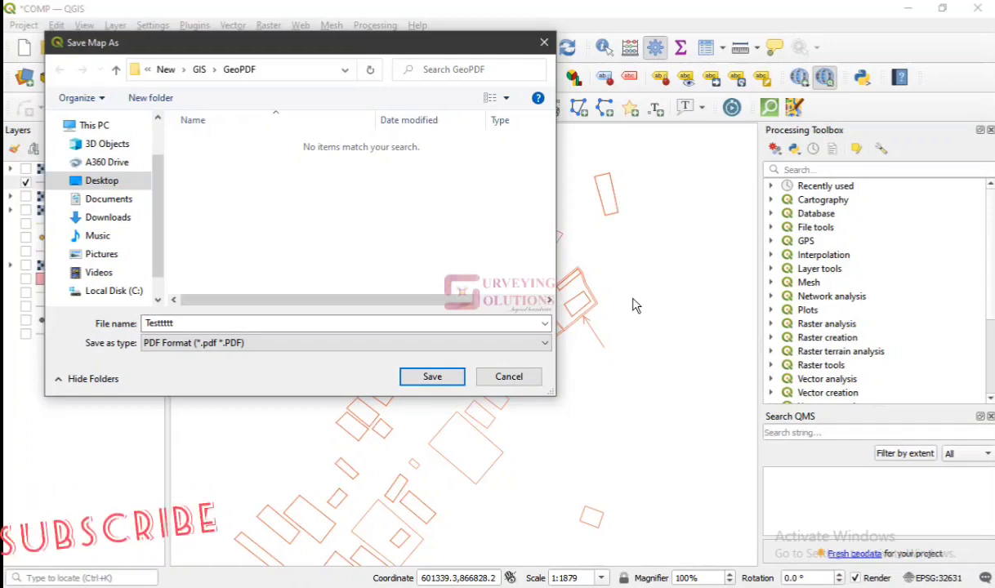
{"action": "mouse_move", "coordinate": [438, 395]}
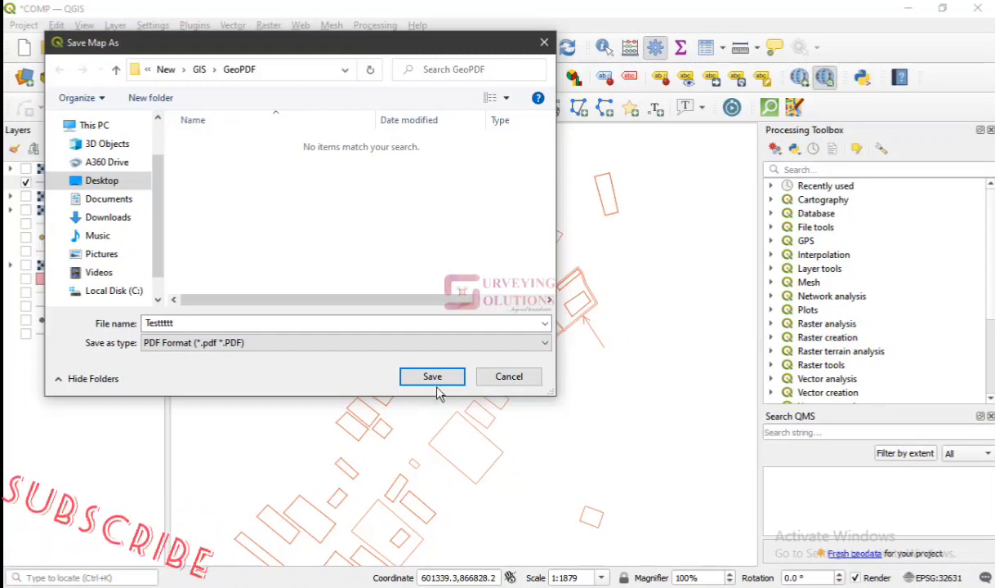
{"action": "mouse_move", "coordinate": [311, 294]}
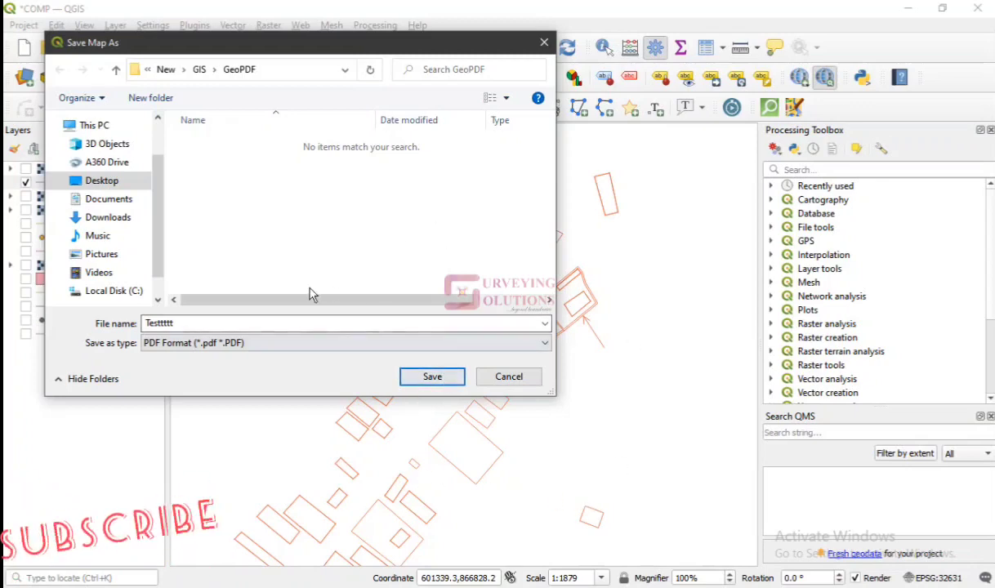
{"action": "mouse_move", "coordinate": [408, 250]}
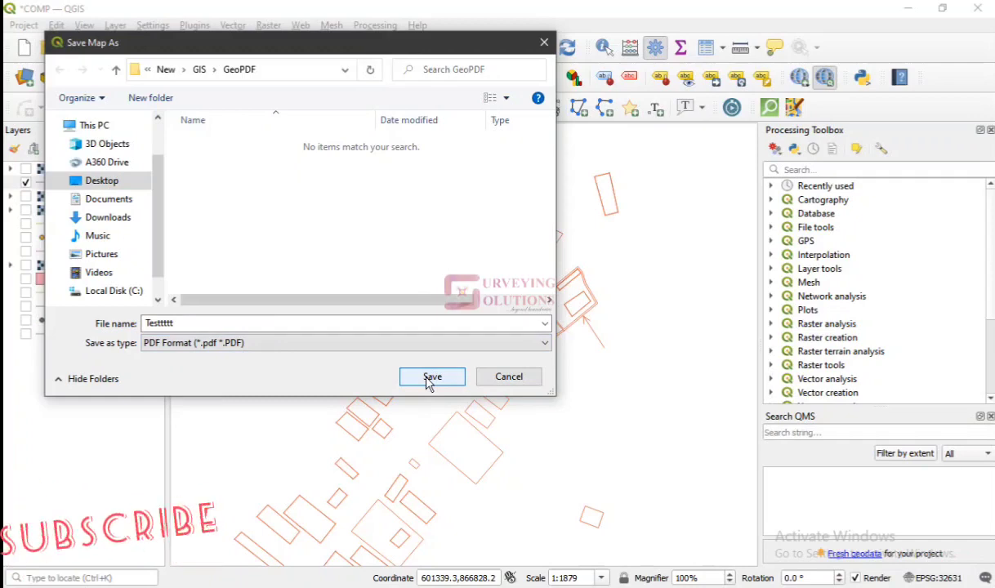
{"action": "left_click", "coordinate": [432, 377]}
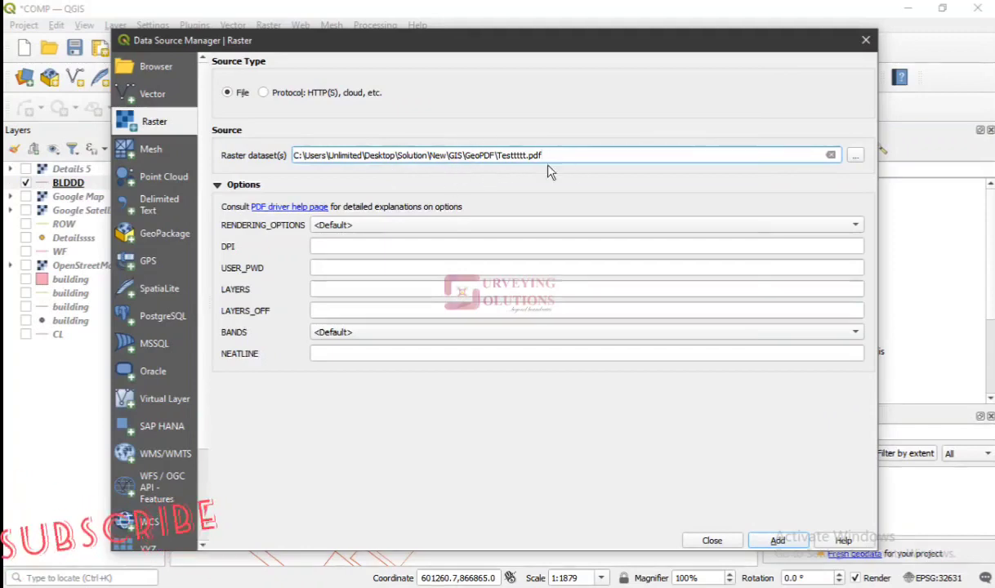
{"action": "mouse_move", "coordinate": [608, 177]}
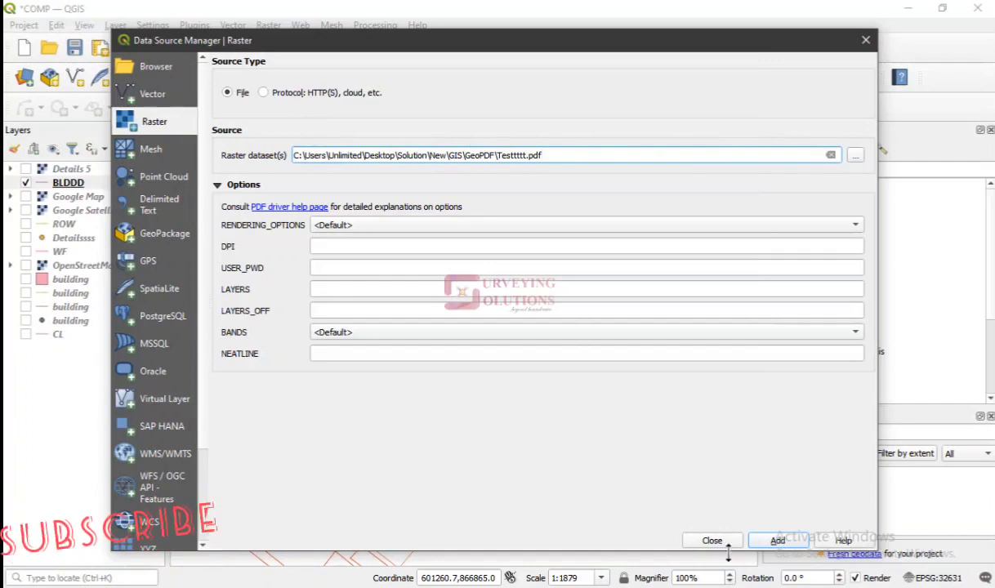
- Add the exported Testtttt PDF as a raster layer and close the Data Source Manager
{"action": "left_click", "coordinate": [776, 539]}
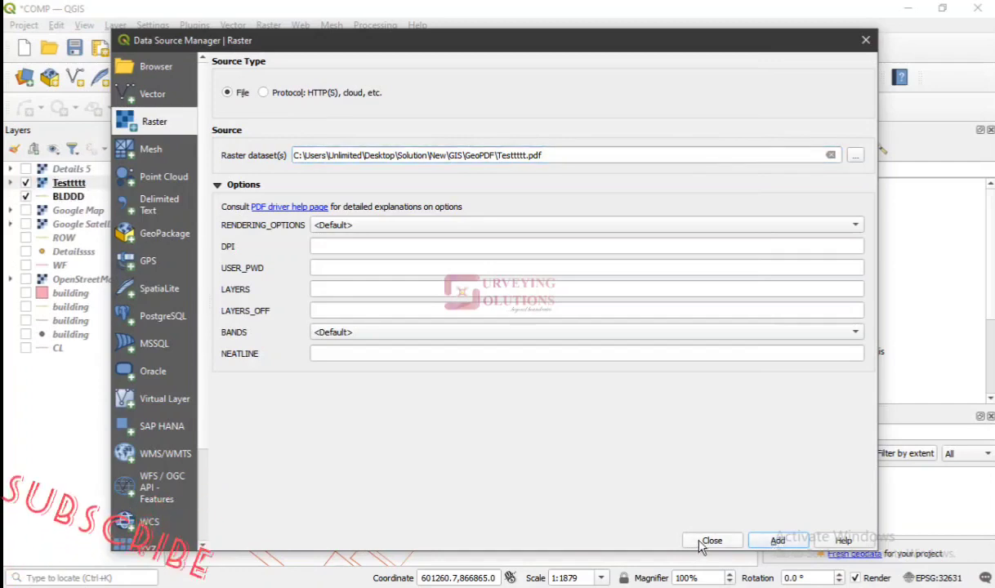
{"action": "left_click", "coordinate": [710, 540]}
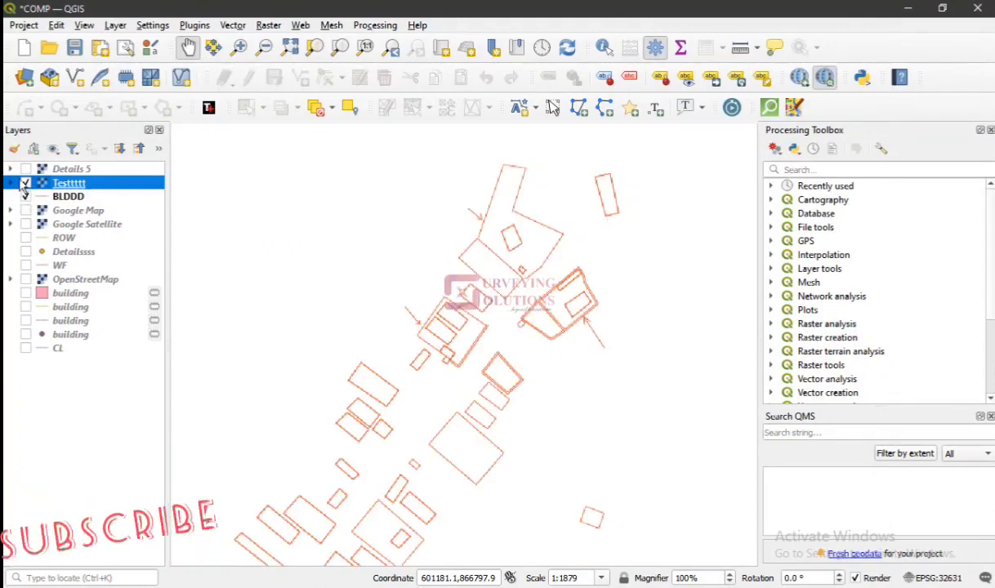
- Toggle the Testtttt raster, hide BLDDD, and bring up the raster layer's context menu
{"action": "left_click", "coordinate": [26, 182]}
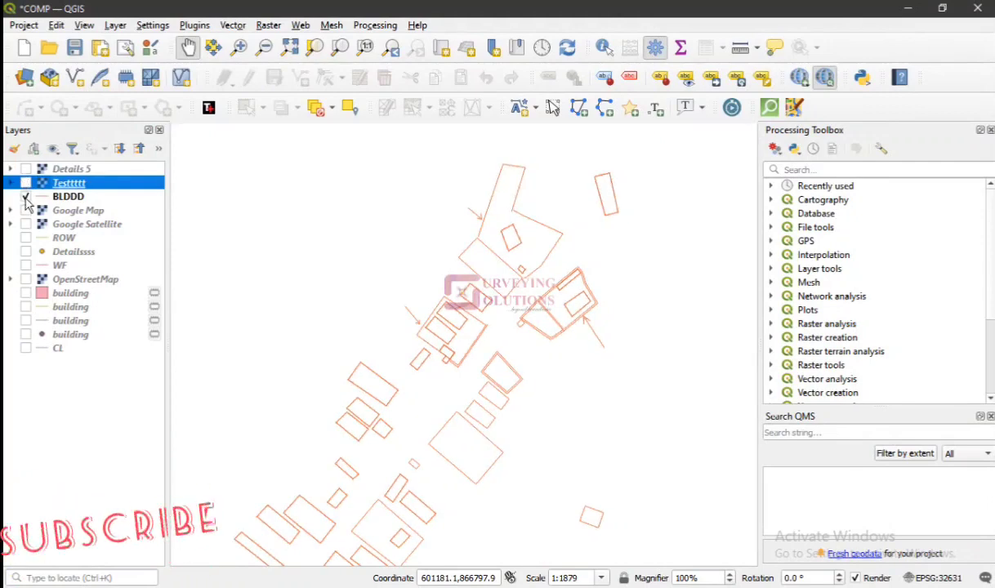
{"action": "left_click", "coordinate": [25, 182]}
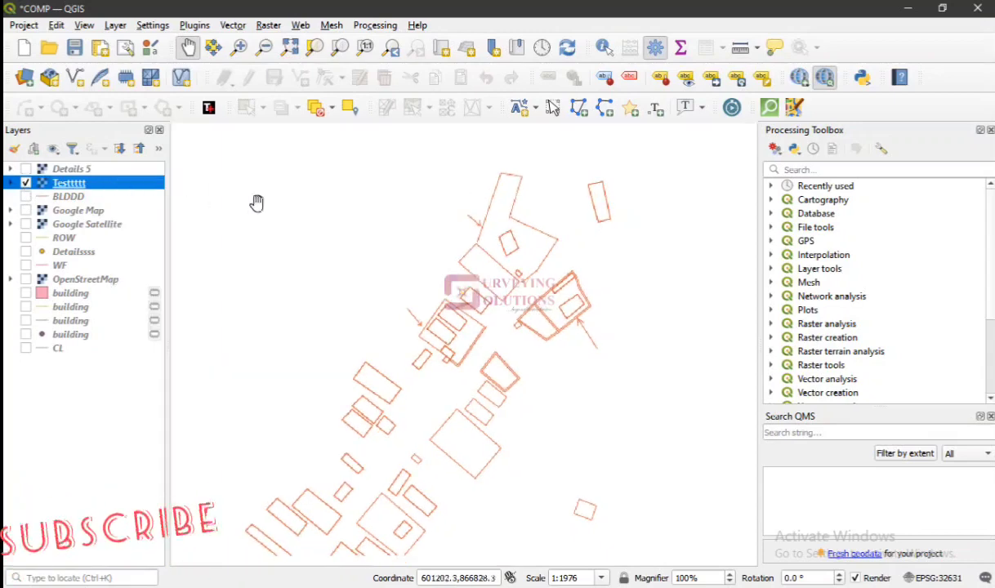
{"action": "mouse_move", "coordinate": [165, 259]}
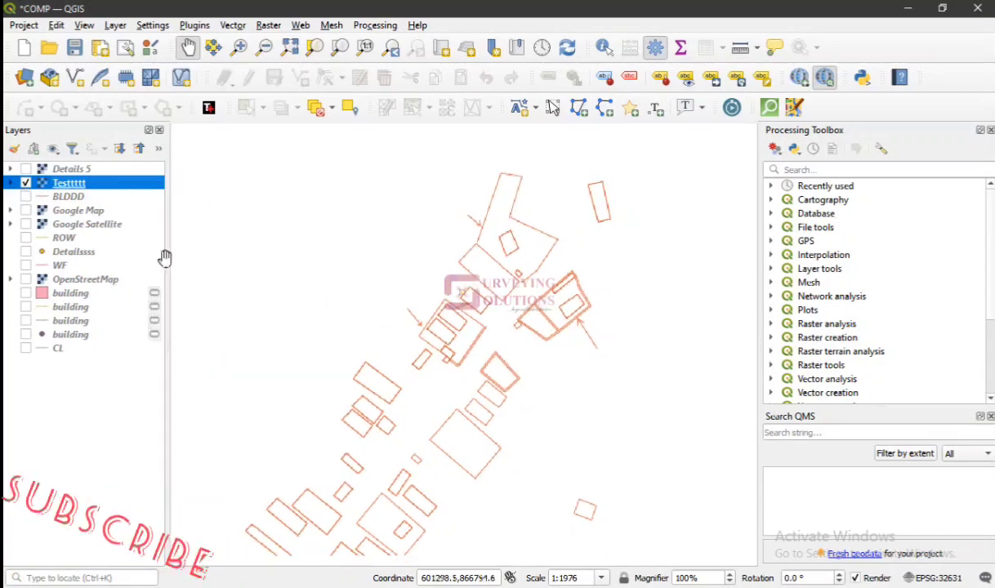
{"action": "right_click", "coordinate": [69, 182]}
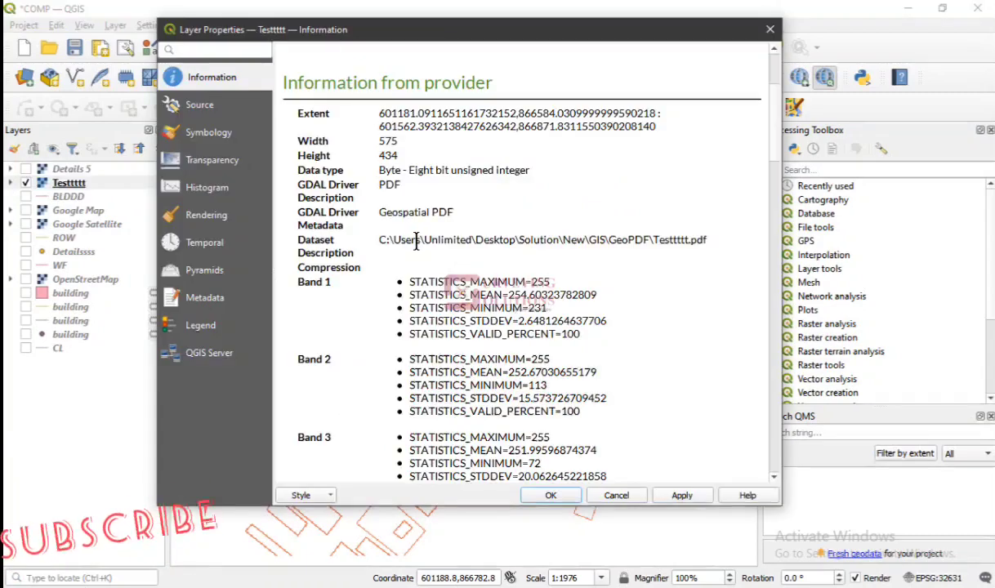
{"action": "mouse_move", "coordinate": [386, 170]}
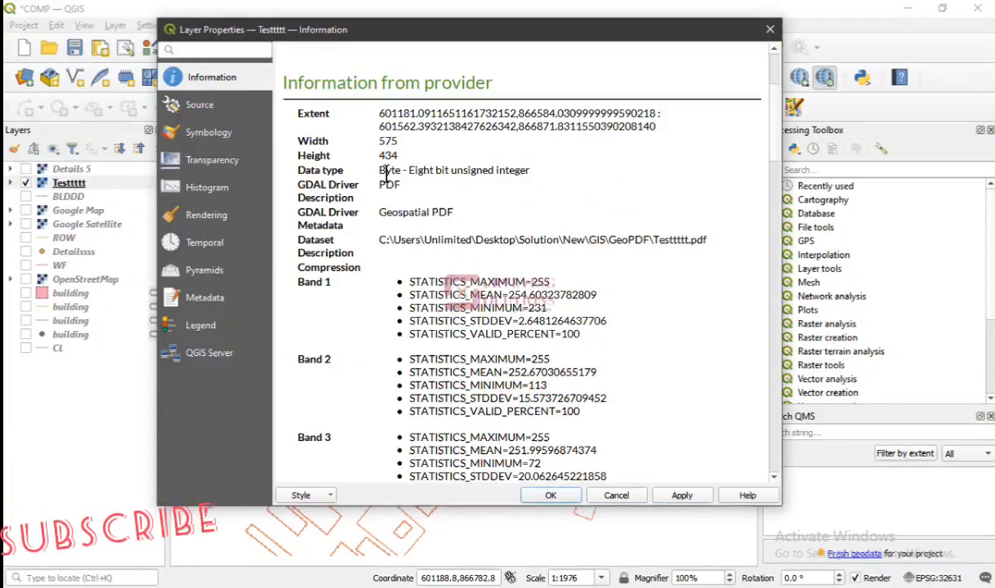
{"action": "scroll", "scroll_direction": "down", "scroll_amount": 3}
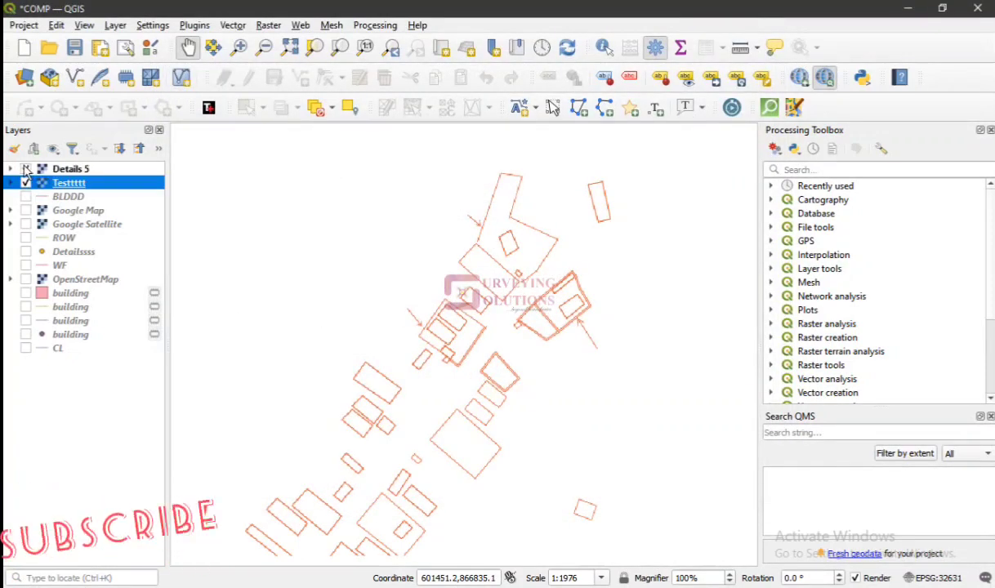
- Tick Details 5 and the adjacent layer checkbox in the Layers panel
{"action": "left_click", "coordinate": [25, 168]}
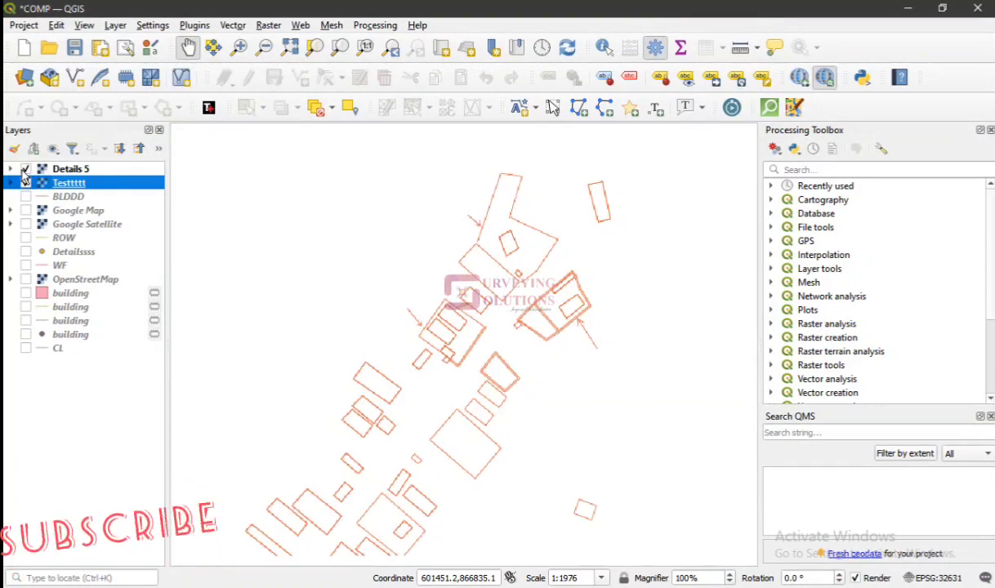
{"action": "left_click", "coordinate": [26, 182]}
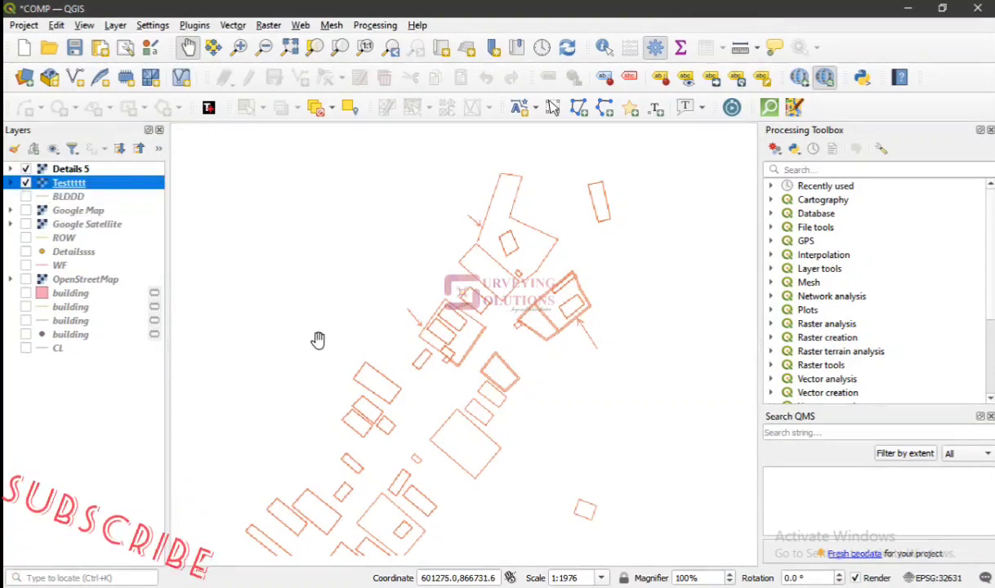